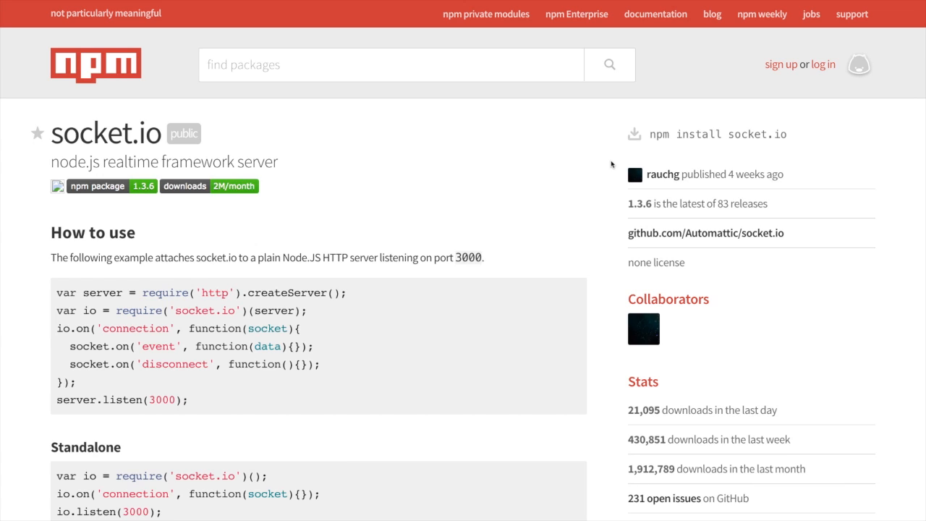
{"action": "mouse_move", "coordinate": [304, 173]}
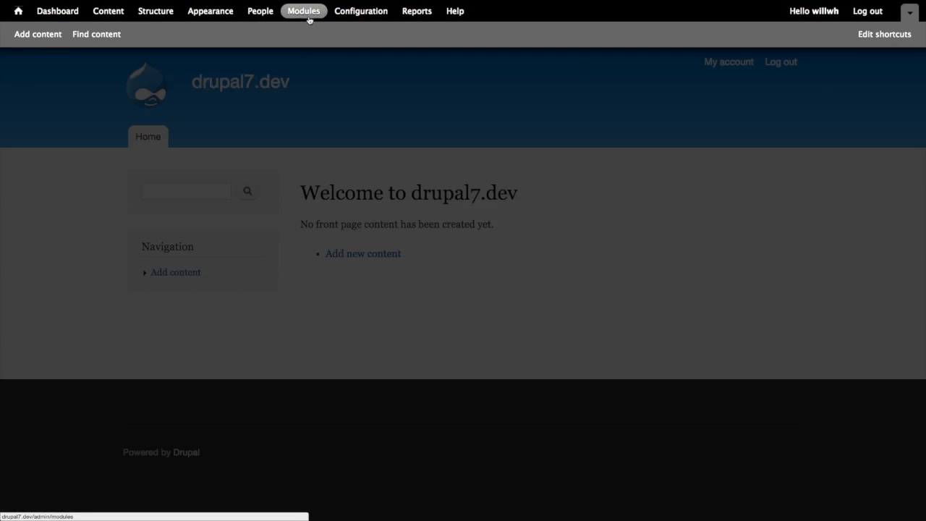
Bring up the Modules administration page from the admin toolbar
{"action": "left_click", "coordinate": [303, 10]}
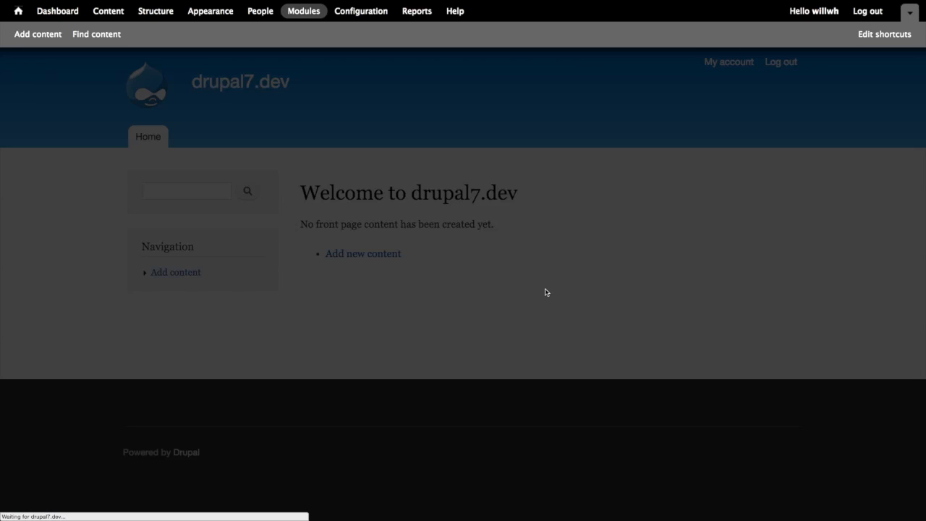
{"action": "left_click", "coordinate": [303, 11]}
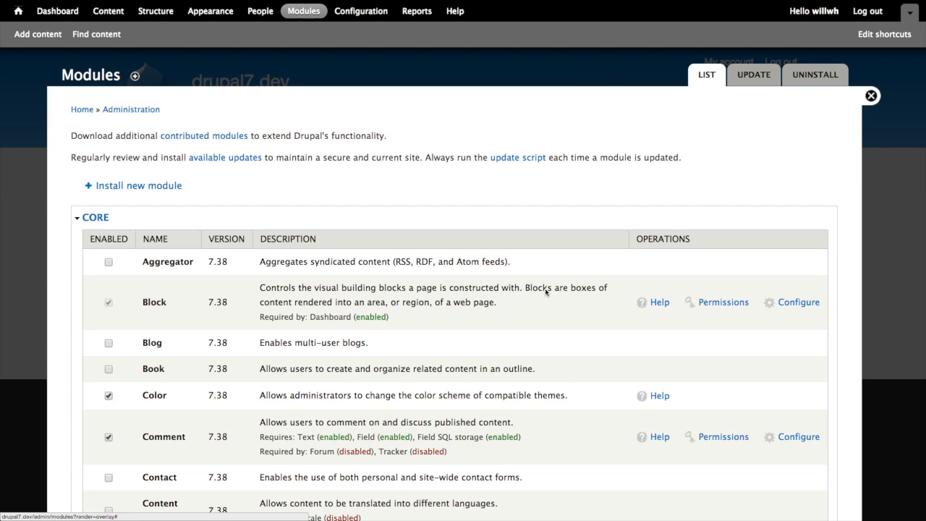
{"action": "mouse_move", "coordinate": [112, 221]}
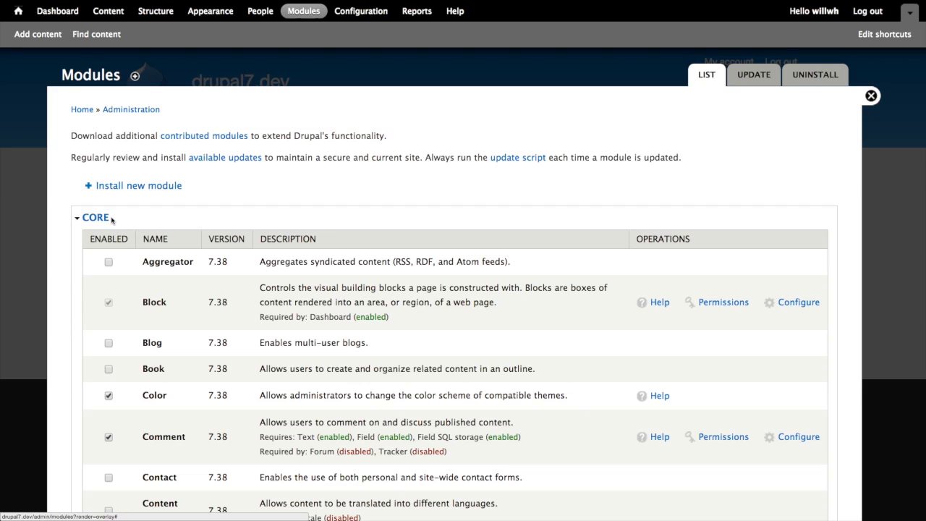
Collapse the CORE module group and scroll to the NODEJS modules, all currently disabled
{"action": "left_click", "coordinate": [95, 217]}
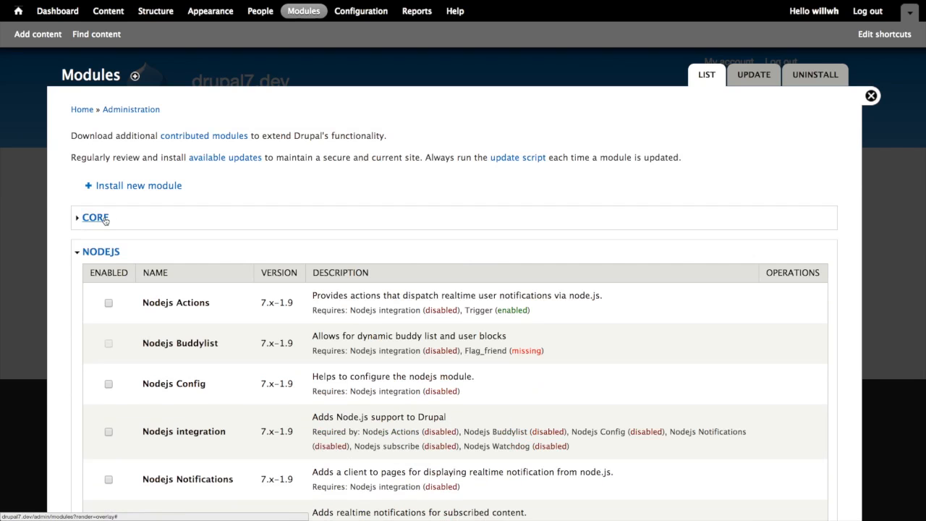
{"action": "scroll", "scroll_direction": "down", "scroll_amount": 3}
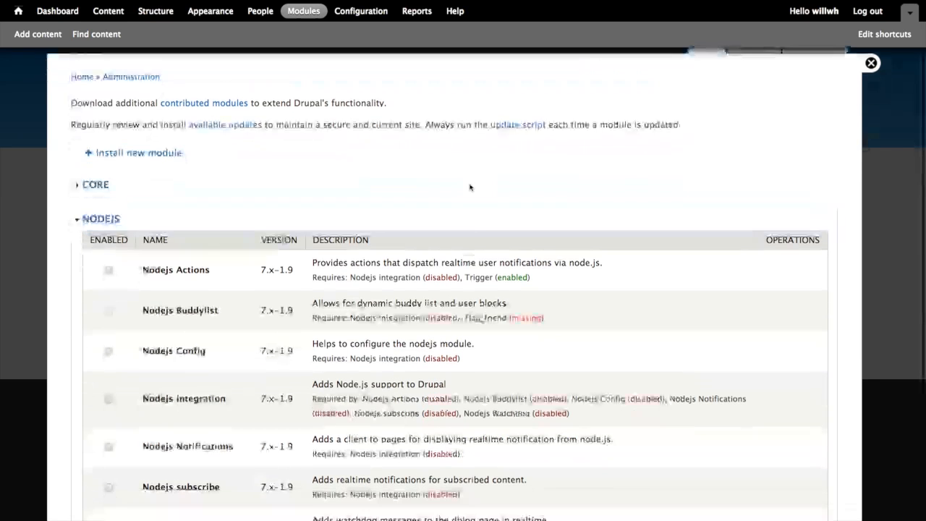